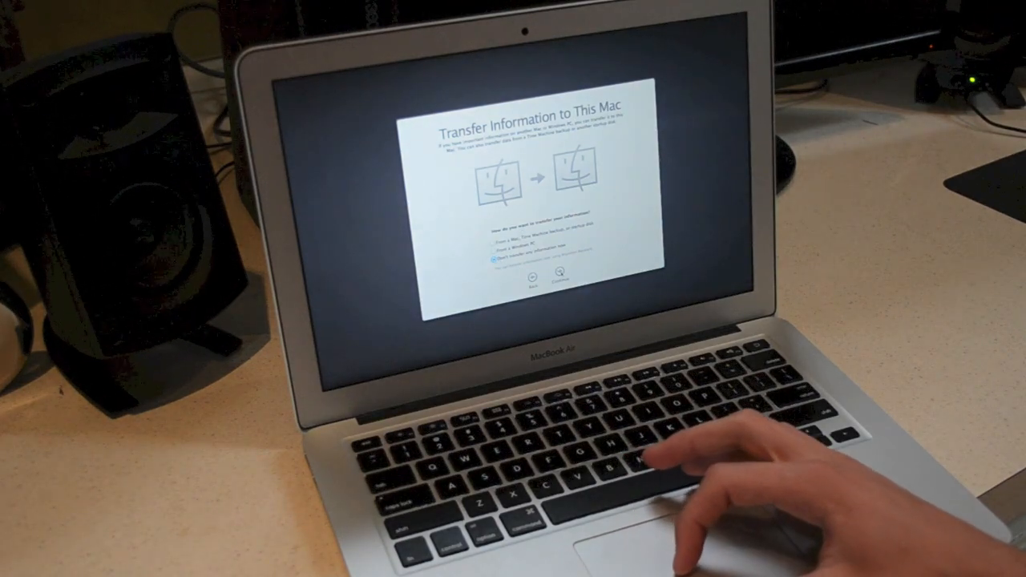
# Skip data transfer with Not Now, agree to the license, and name the new account 'test'
pyautogui.click(553, 284)
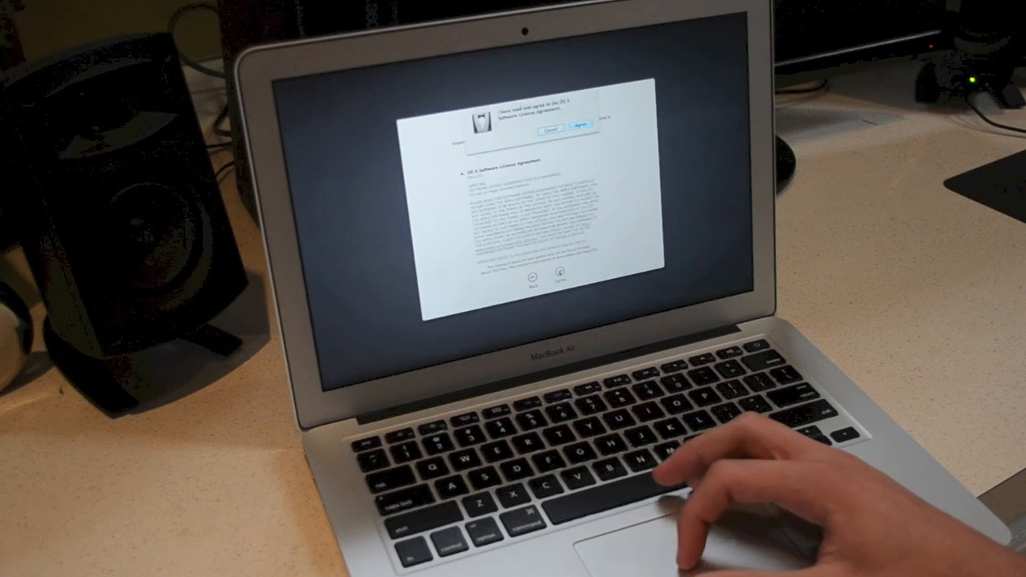
pyautogui.click(575, 130)
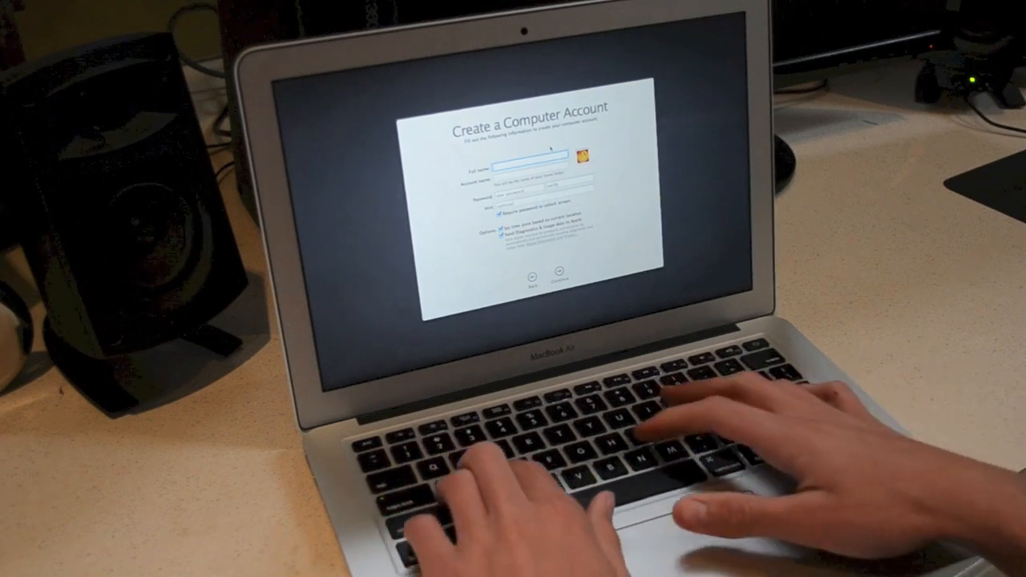
pyautogui.write('test')
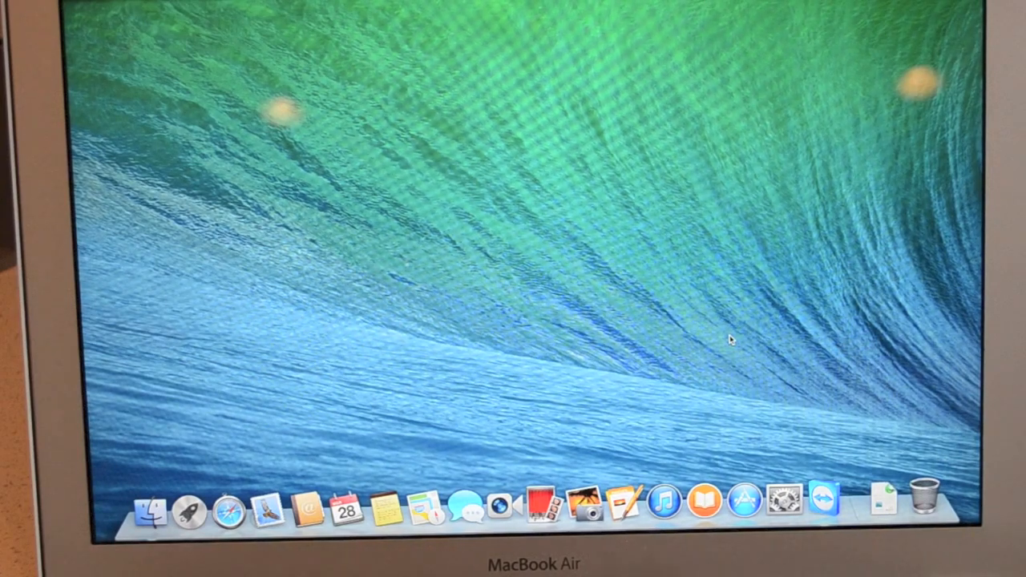
pyautogui.moveTo(784, 501)
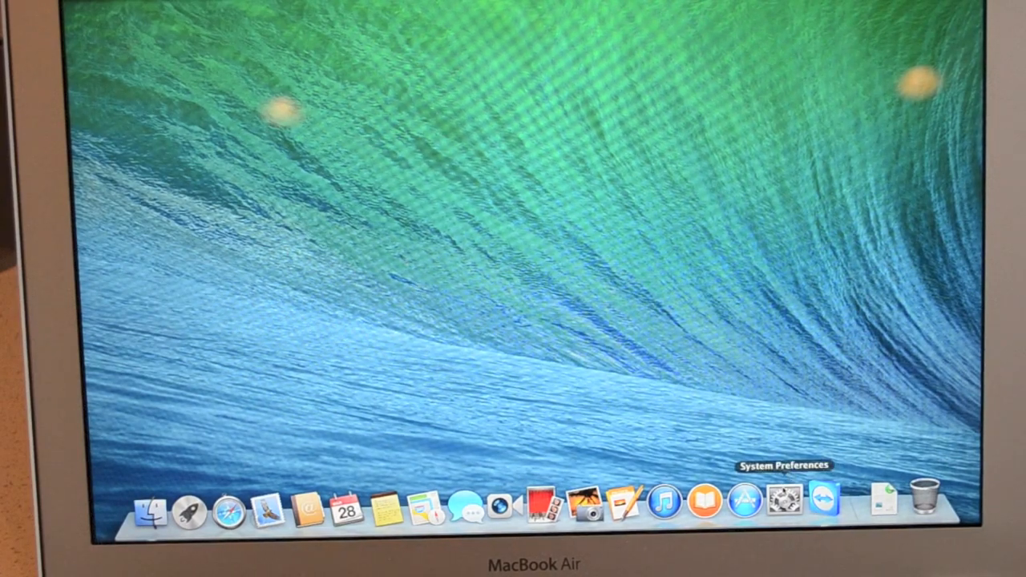
# Unlock Users & Groups in System Preferences using the test admin's password
pyautogui.click(785, 503)
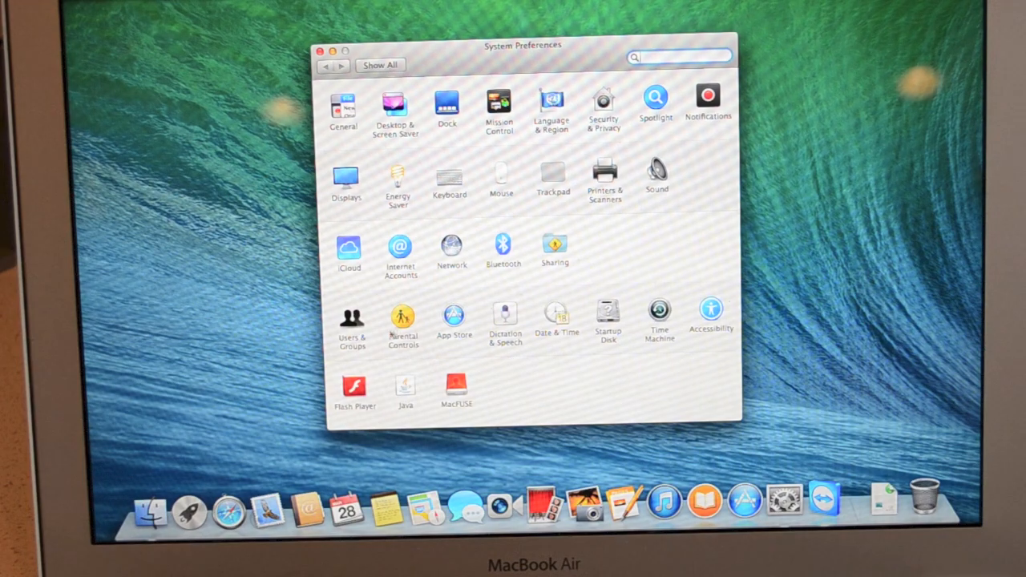
pyautogui.click(353, 319)
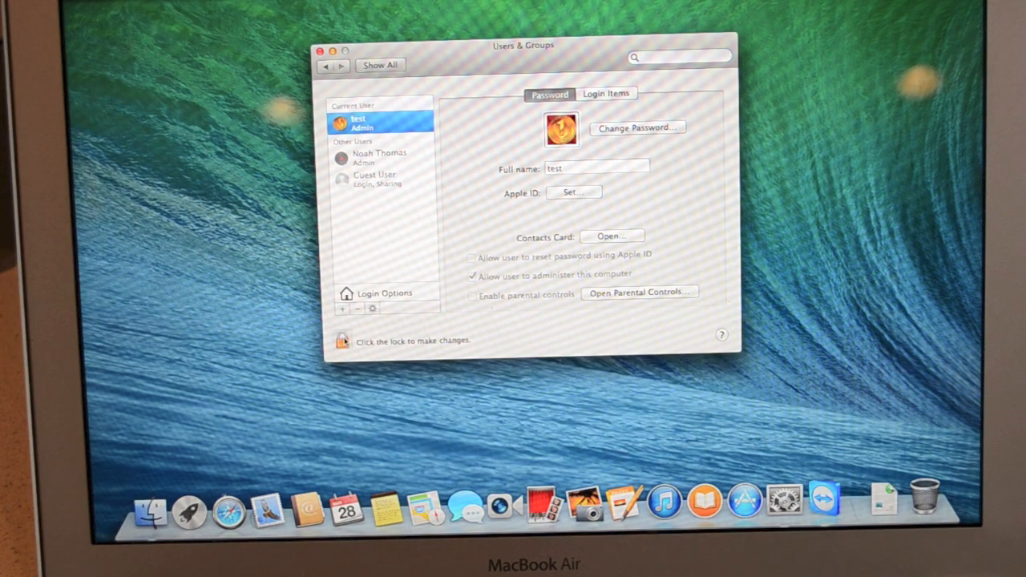
pyautogui.click(343, 340)
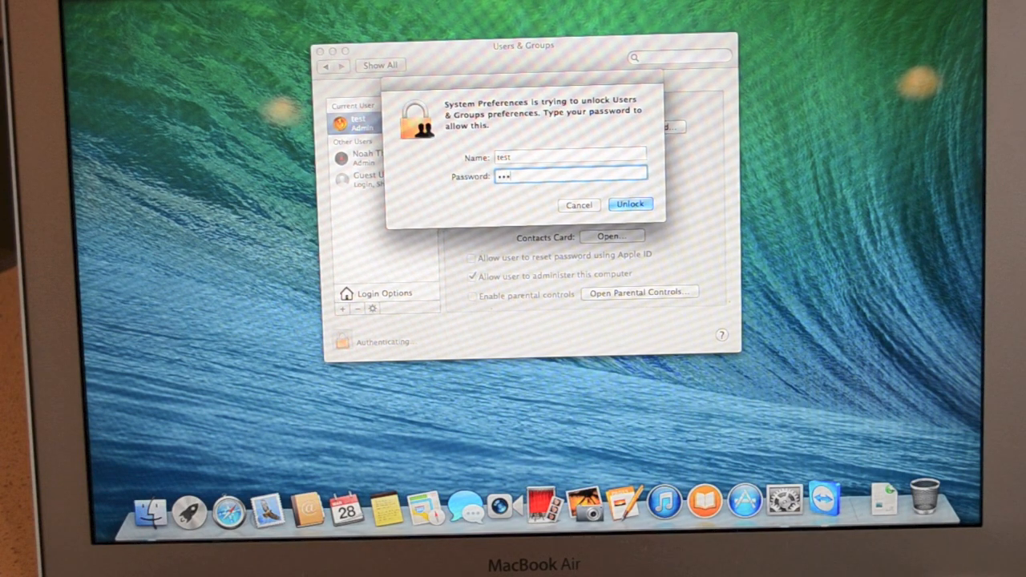
pyautogui.write('•')
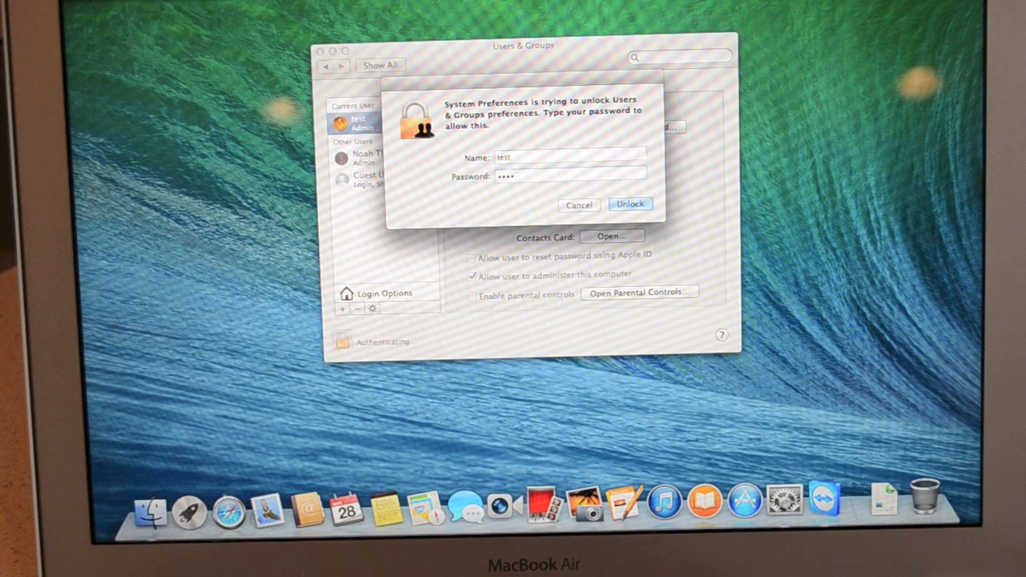
pyautogui.click(630, 204)
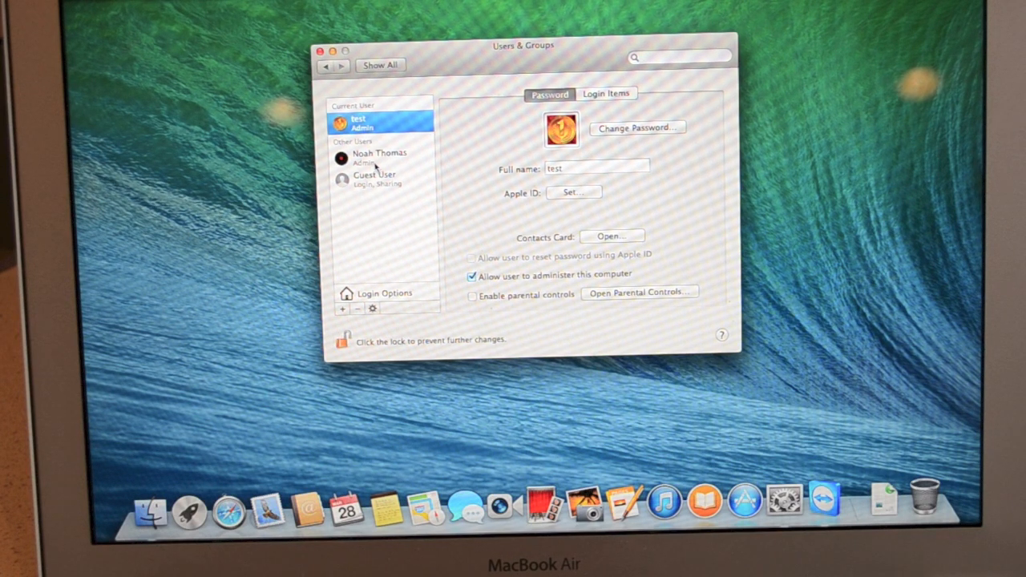
# Reset the forgotten-password admin account to a new password via Reset Password
pyautogui.click(378, 157)
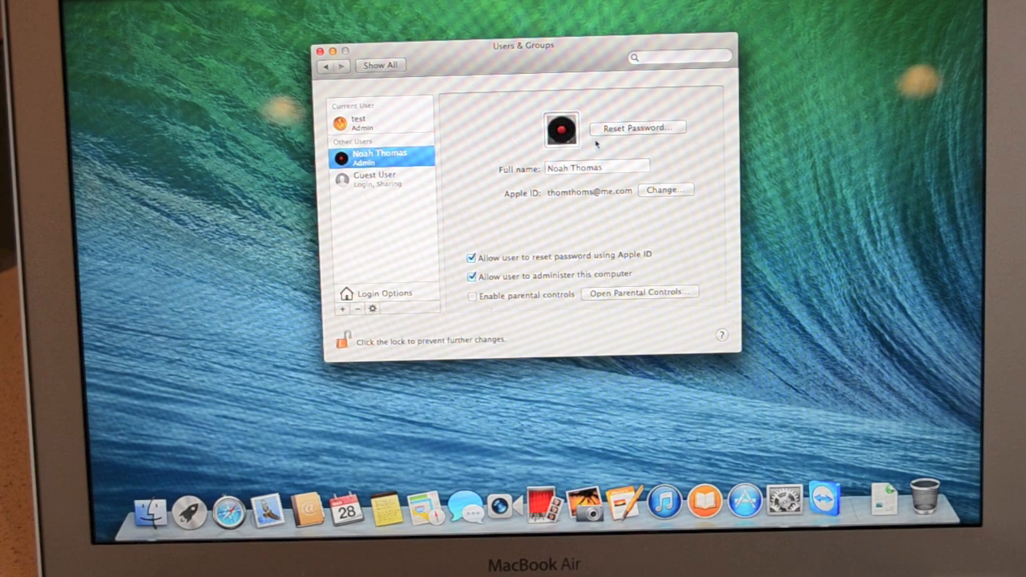
pyautogui.click(635, 129)
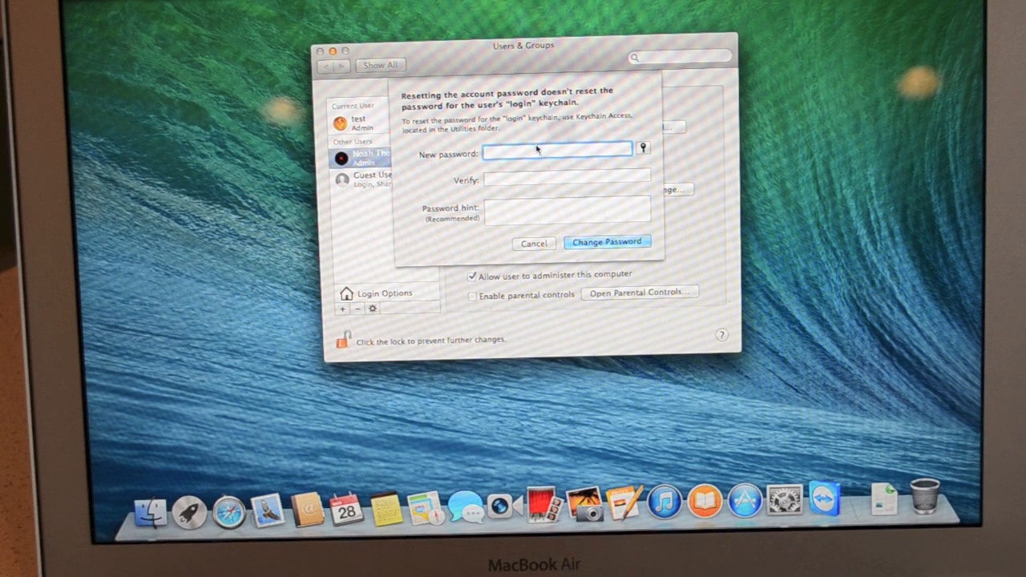
pyautogui.write('••••')
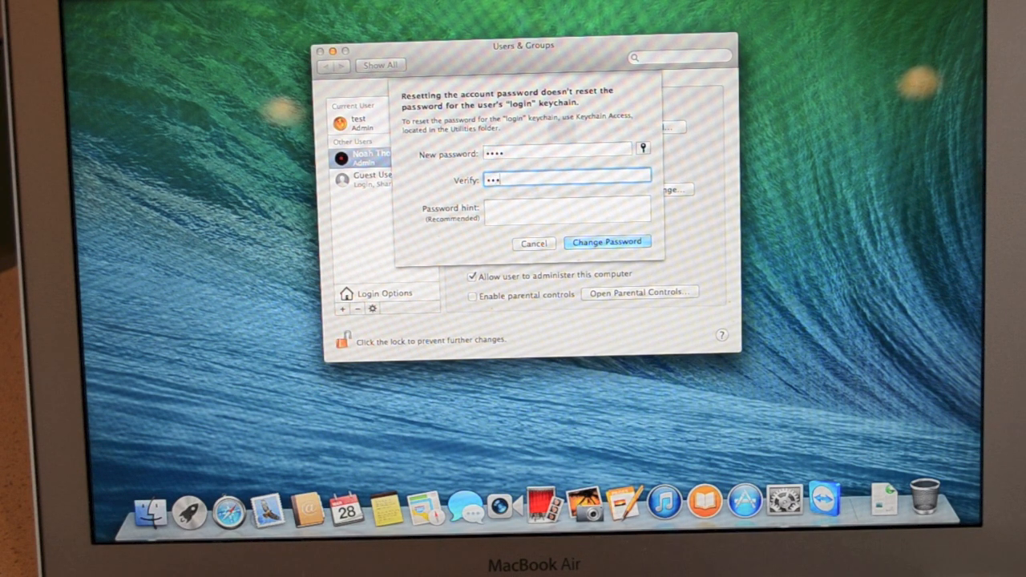
pyautogui.write('•')
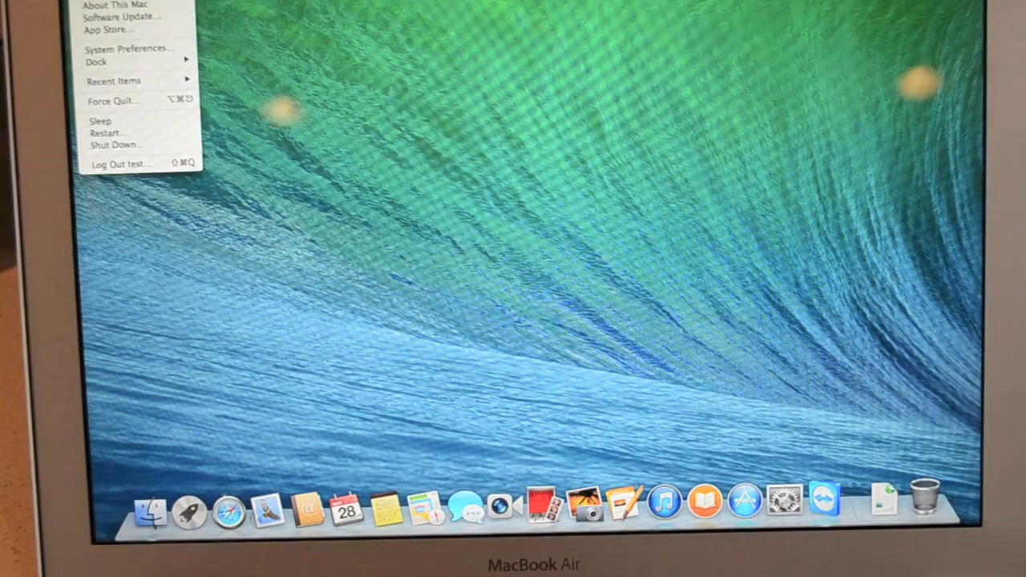
# Log out of the test account from the Apple menu and confirm Log Out
pyautogui.click(118, 164)
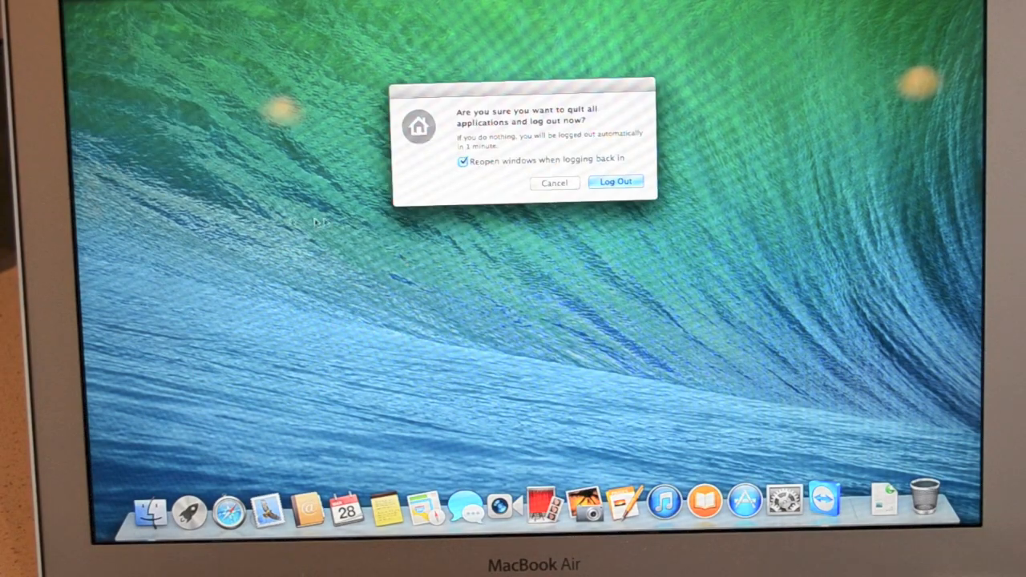
pyautogui.click(616, 181)
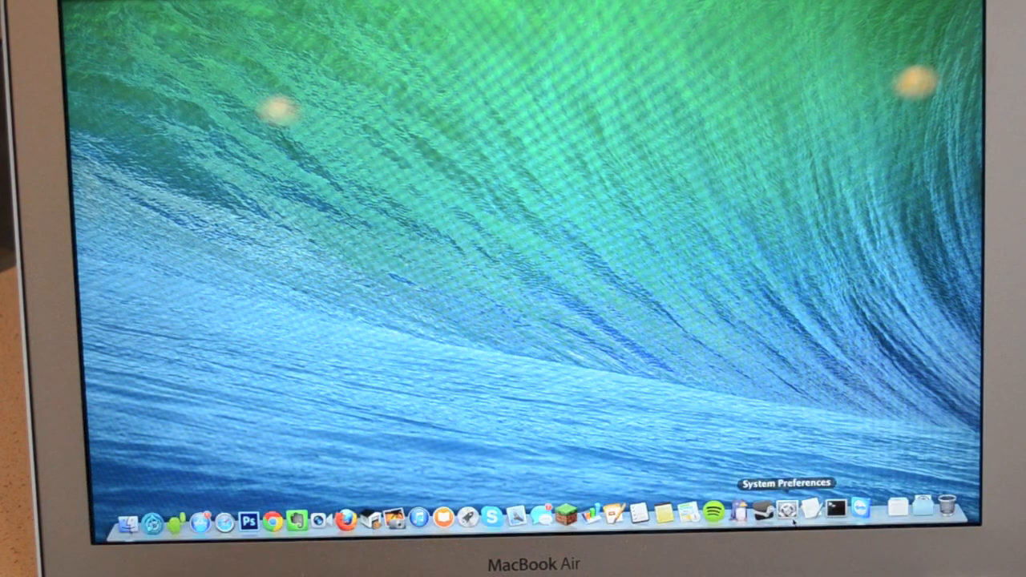
# Unlock Users & Groups under the original admin account and select the test user
pyautogui.click(786, 507)
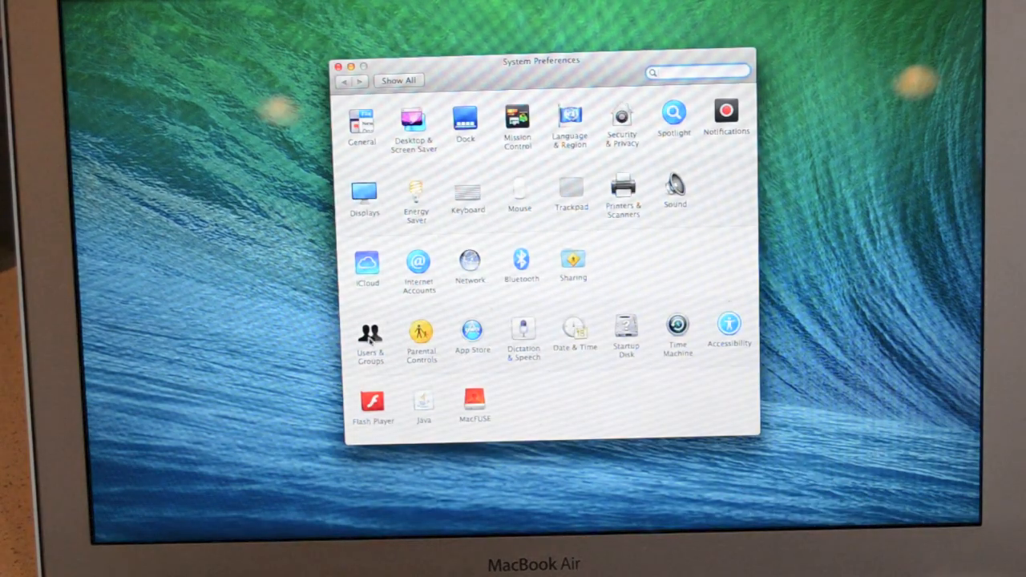
pyautogui.click(369, 332)
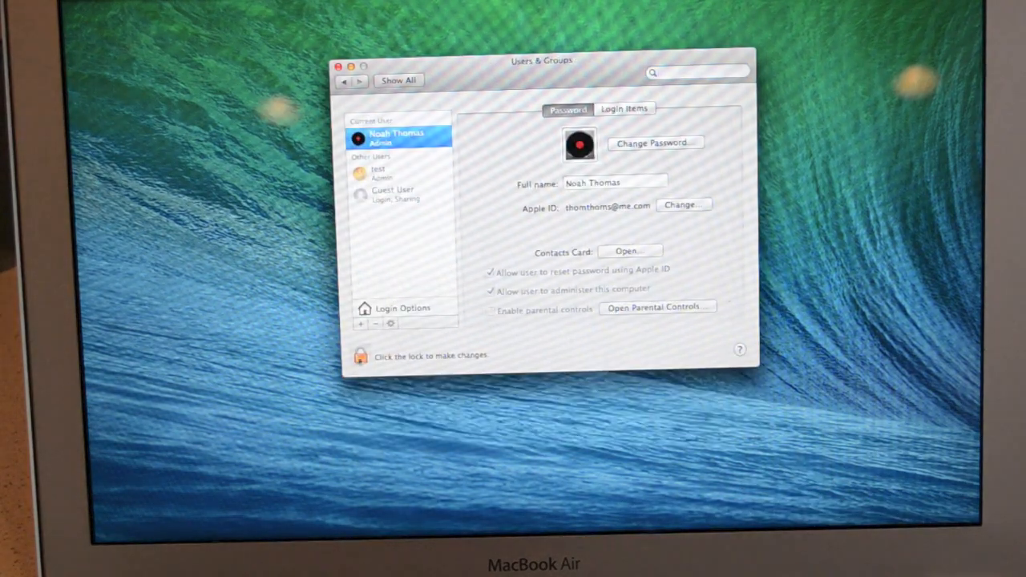
pyautogui.click(360, 356)
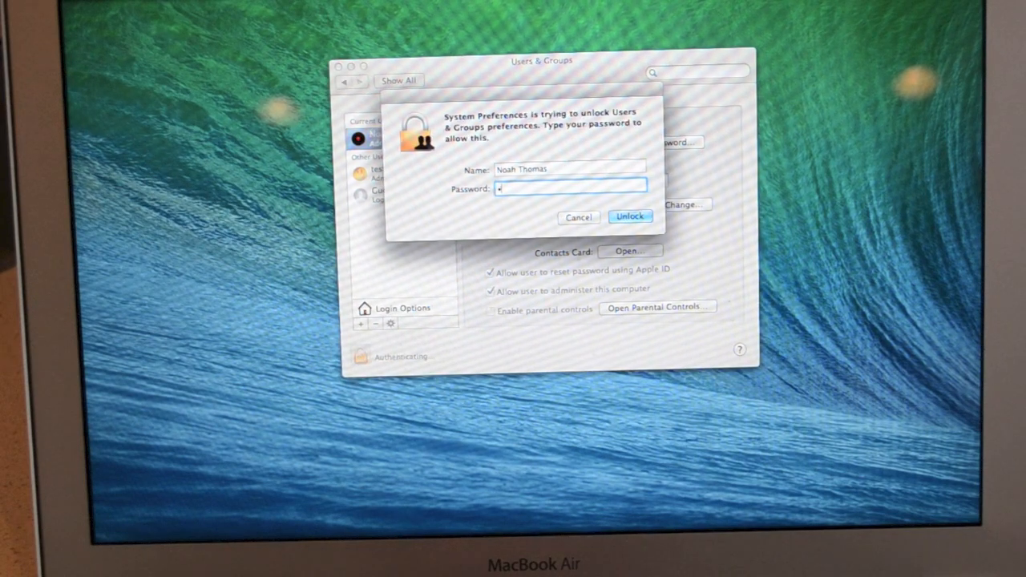
pyautogui.click(632, 216)
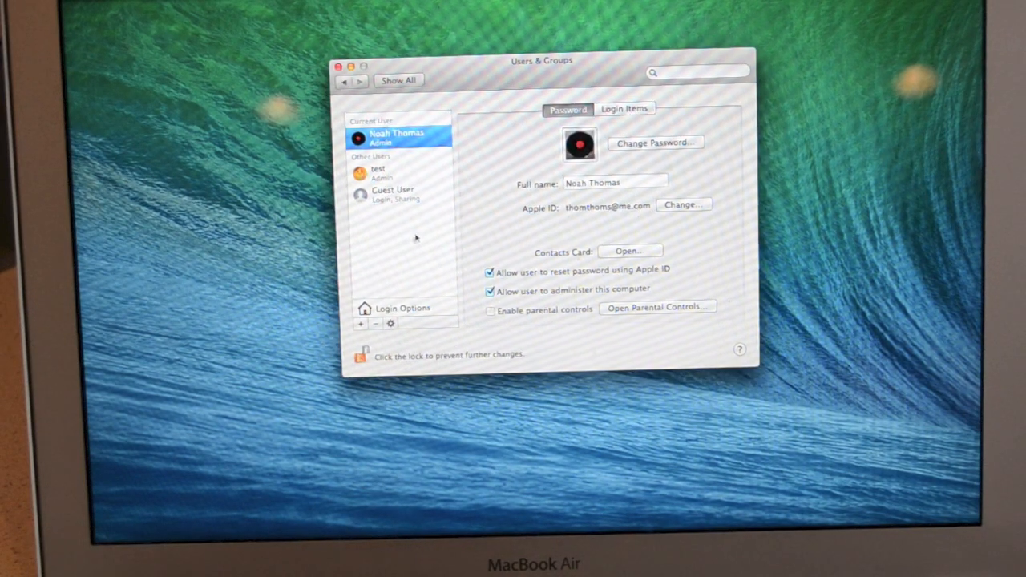
pyautogui.click(398, 172)
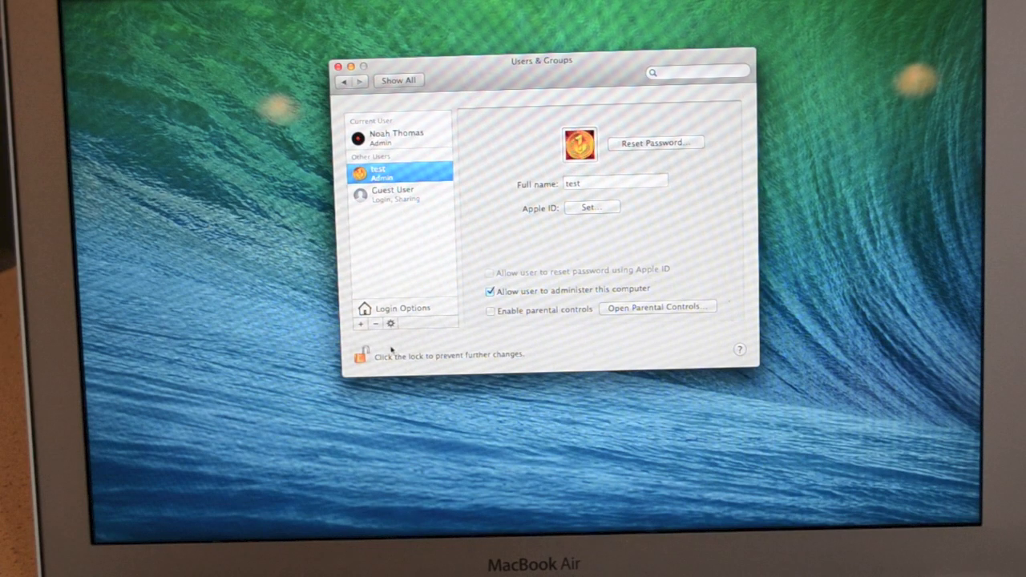
# Remove the test user with the minus button, choosing Delete the home folder
pyautogui.click(374, 324)
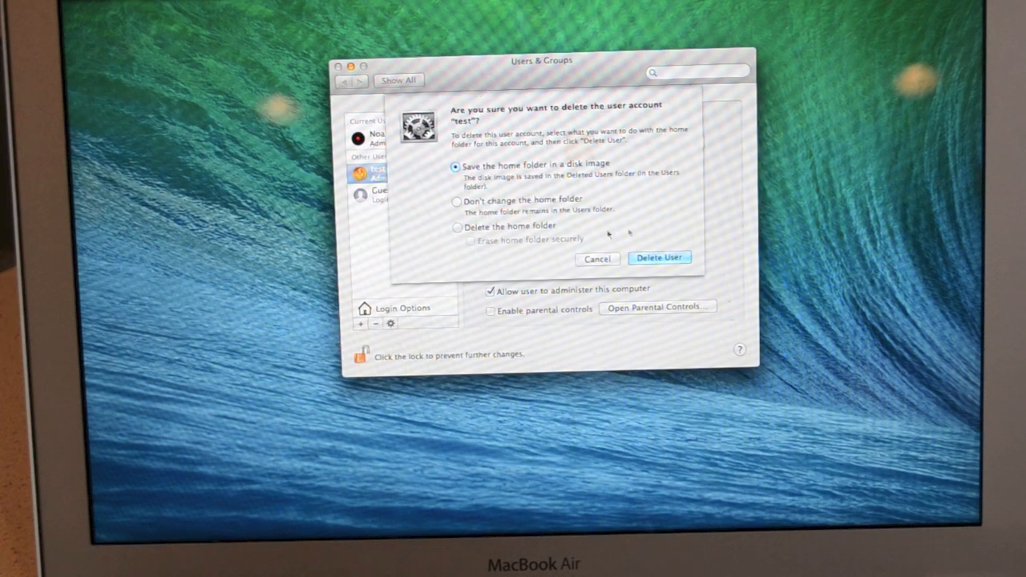
pyautogui.click(458, 228)
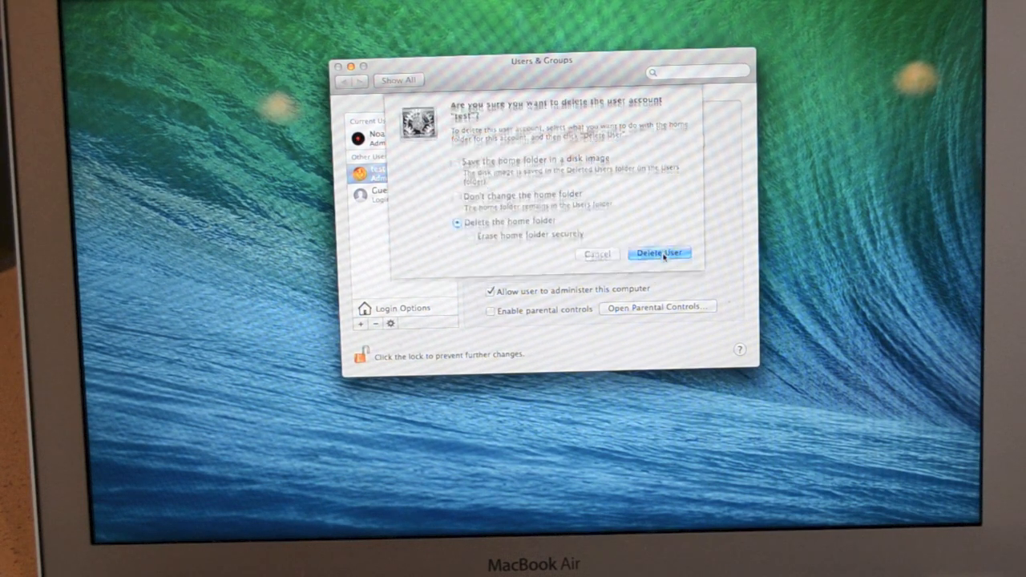
pyautogui.click(661, 254)
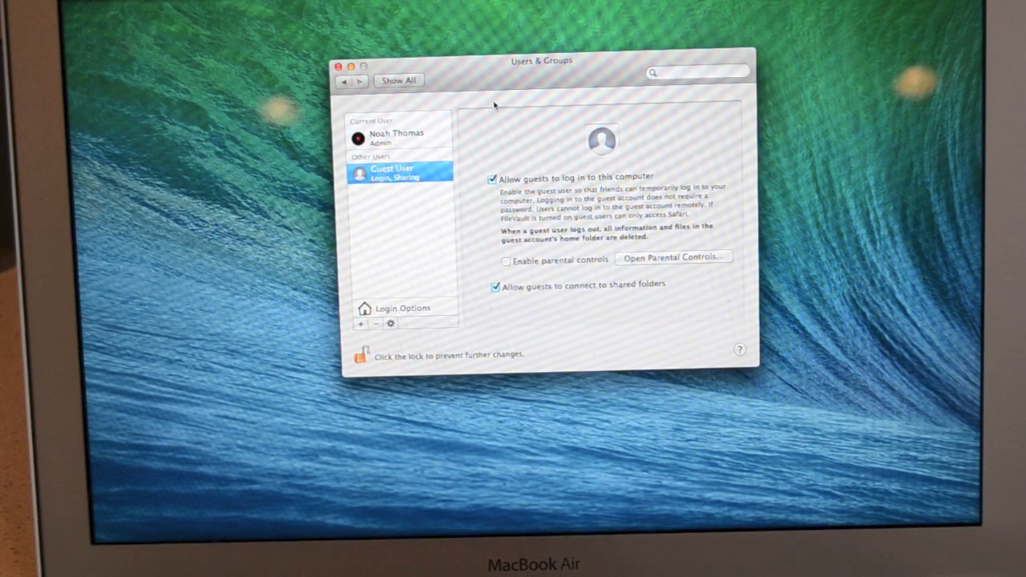